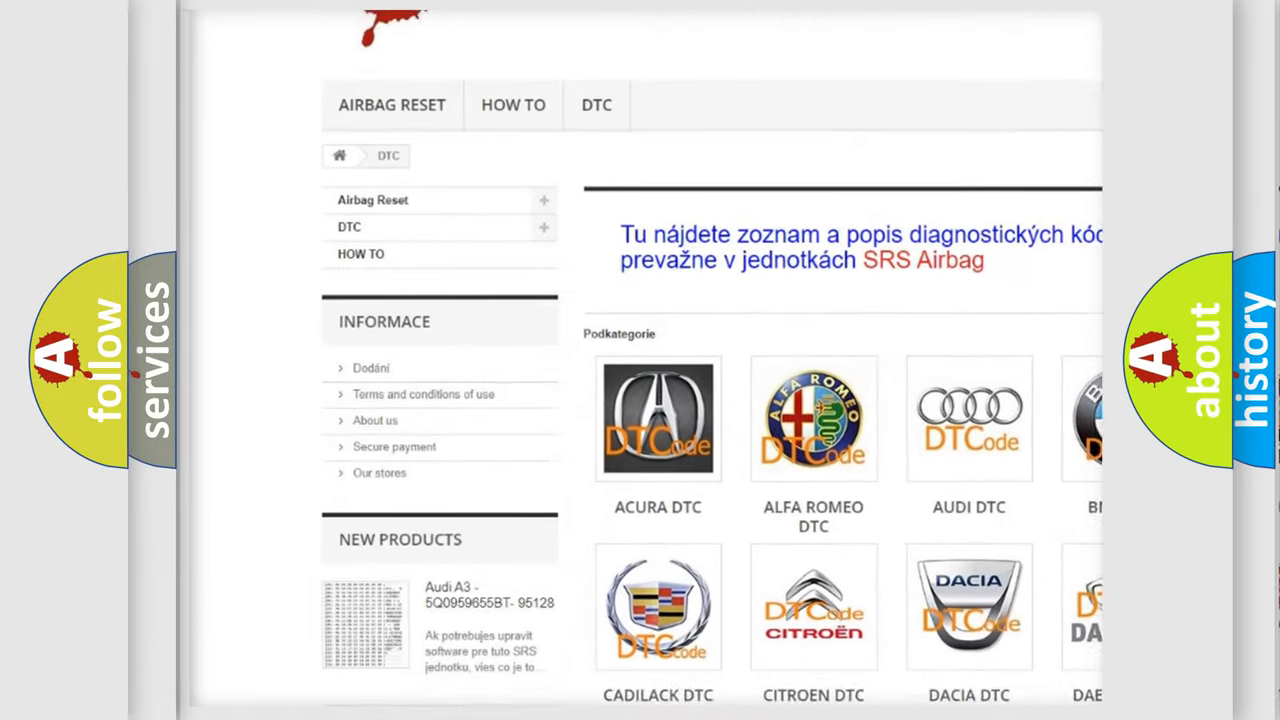
scroll(down, 3)
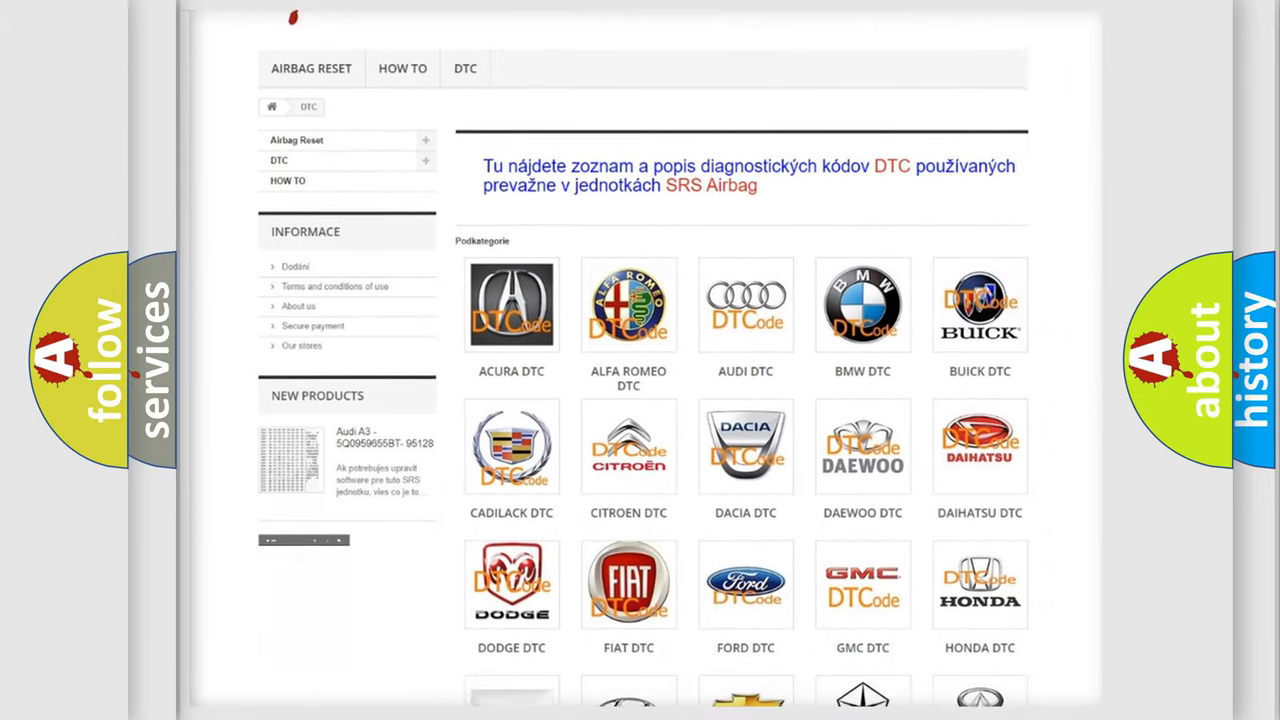
scroll(down, 3)
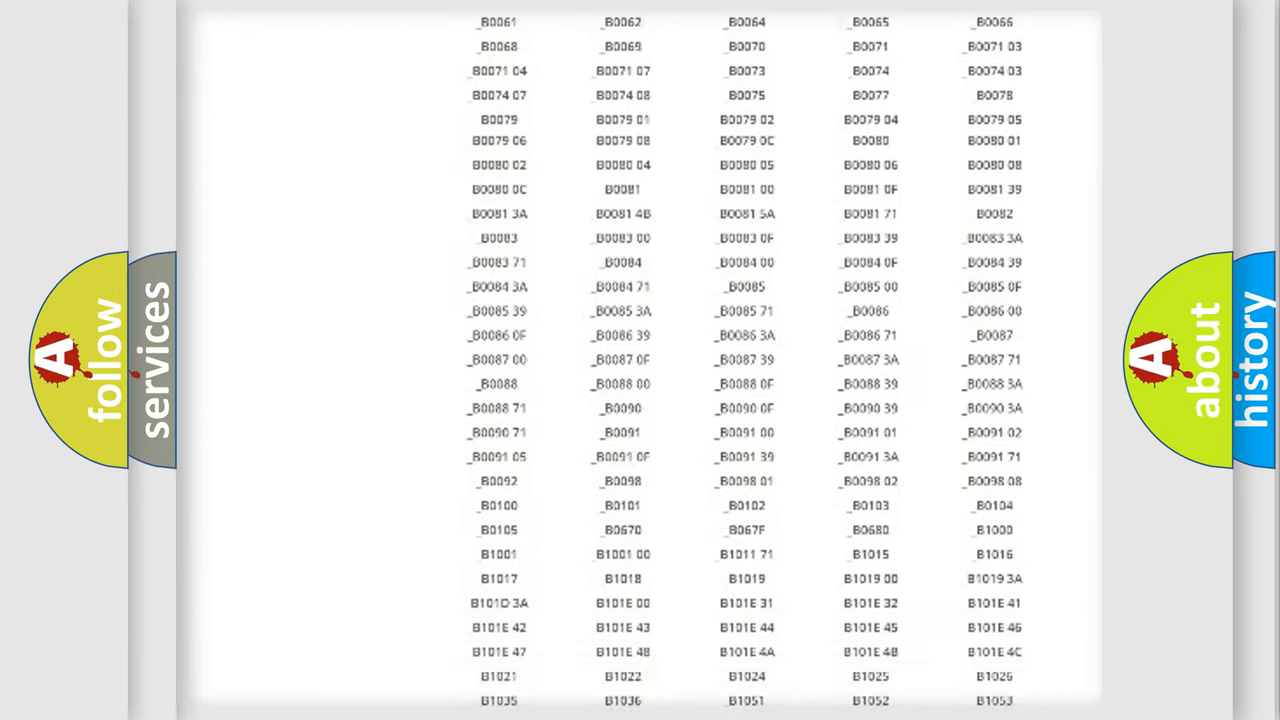
scroll(up, 3)
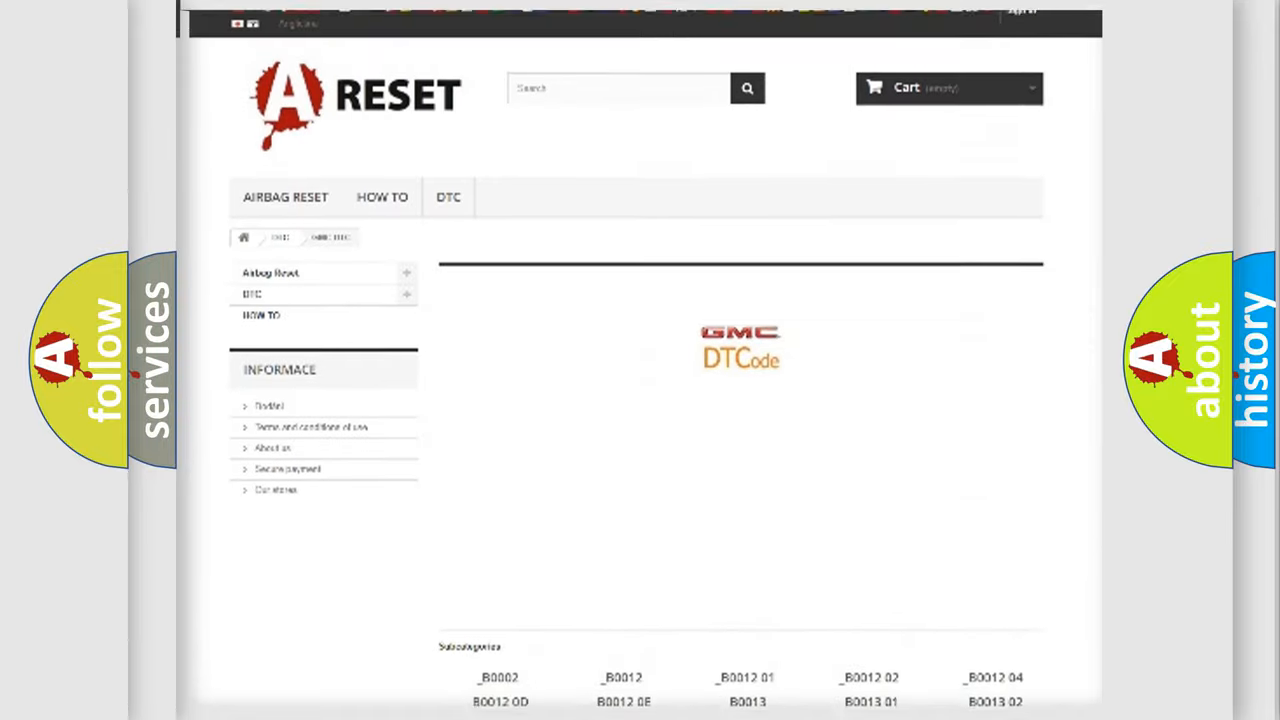
scroll(up, 3)
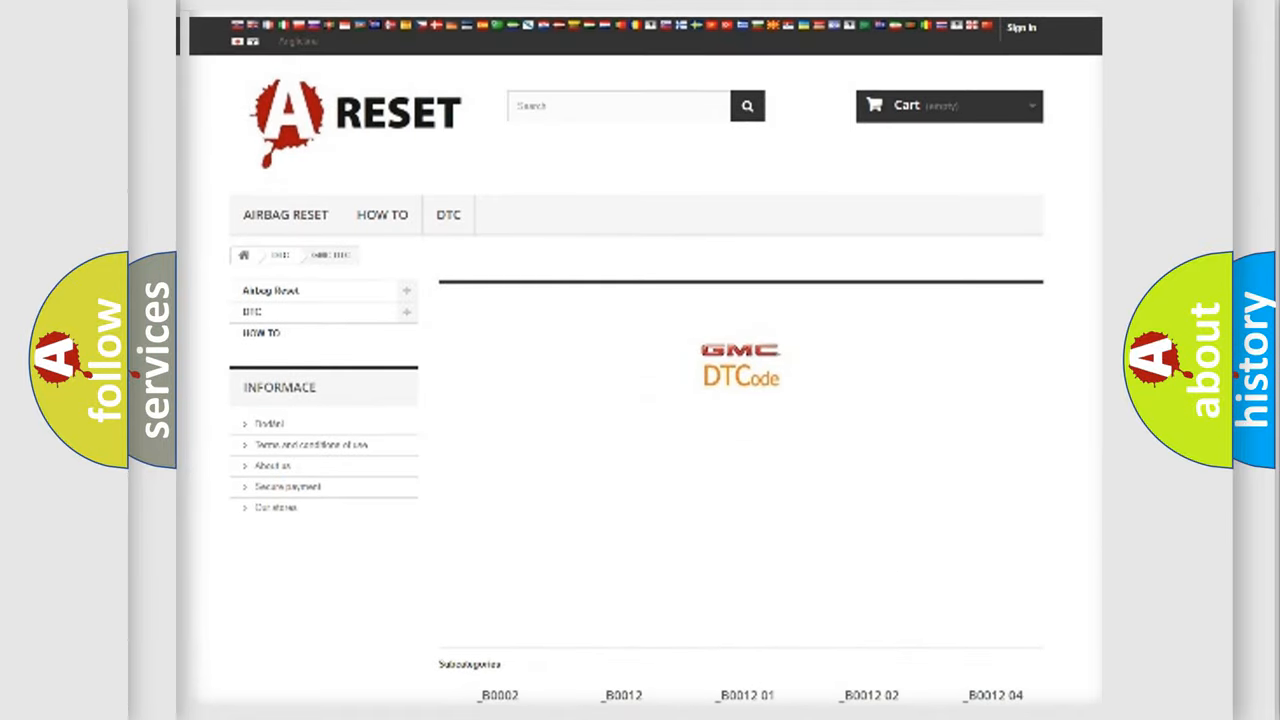